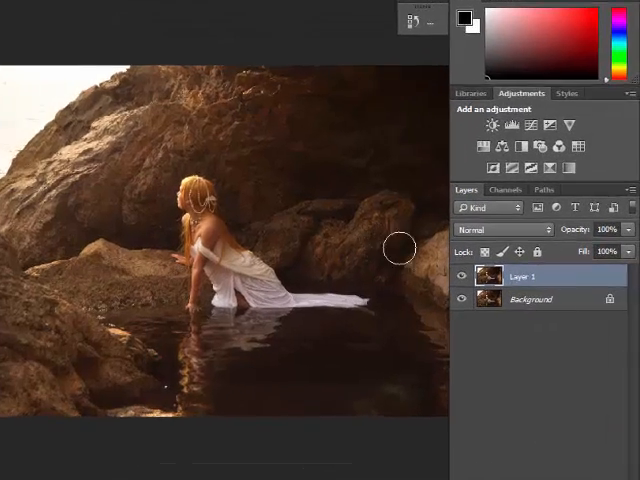
Rename the duplicated Layer 1 to 'original image'
double_click(524, 276)
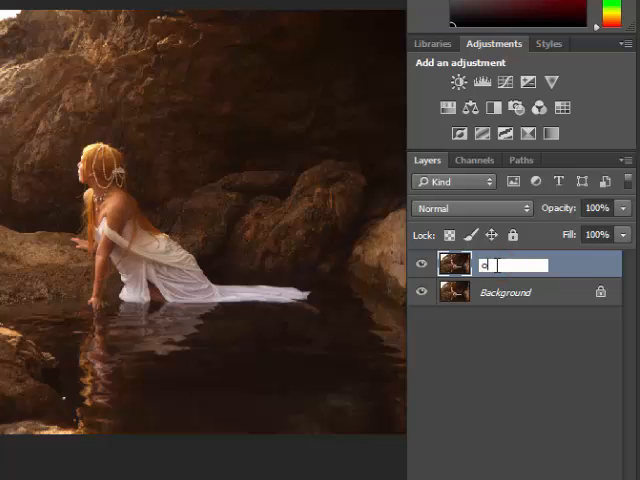
type("original")
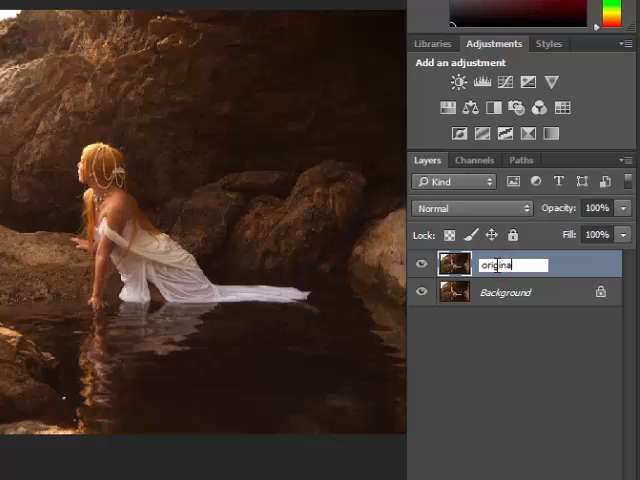
type("image")
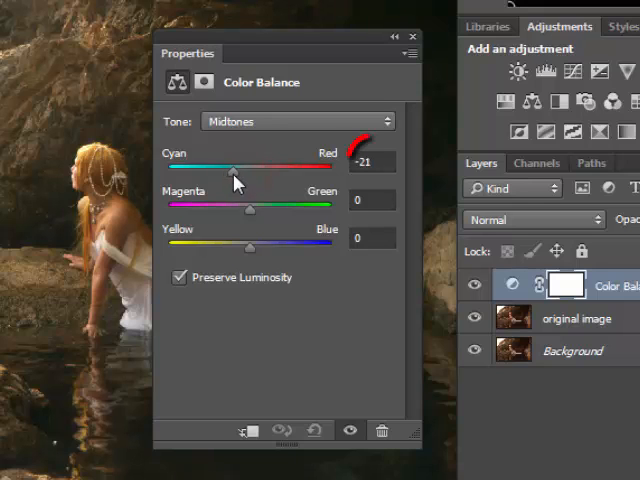
Set Color Balance midtones to cyan -22, magenta -5, blue +16, then toggle visibility to compare
left_click_drag(238, 170, 232, 170)
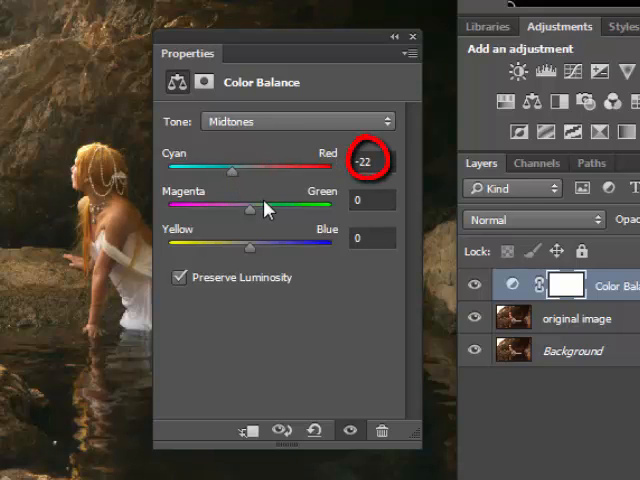
left_click_drag(250, 208, 246, 208)
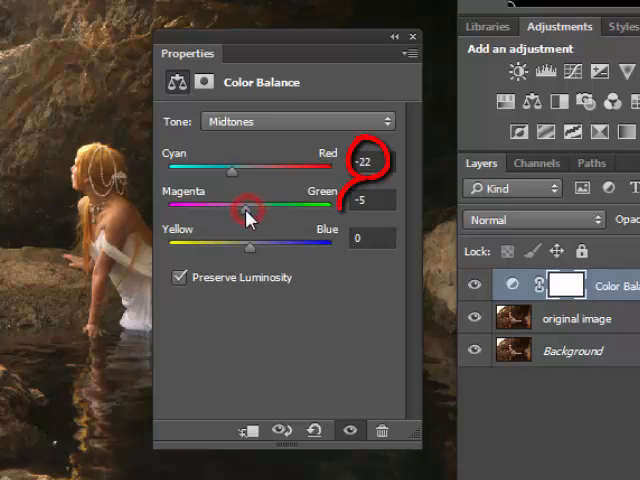
left_click_drag(245, 243, 250, 243)
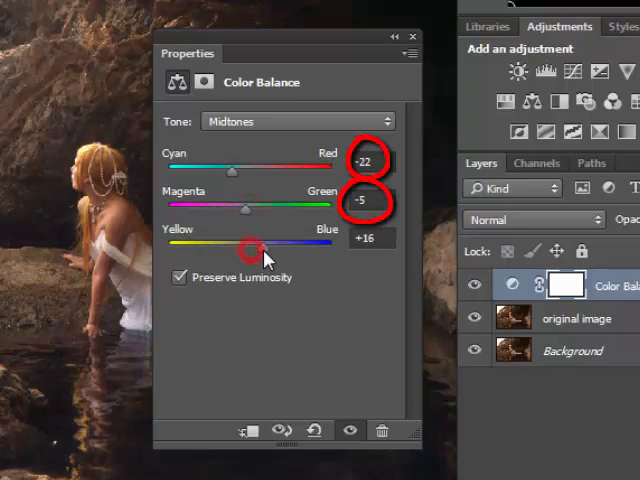
left_click_drag(248, 243, 278, 243)
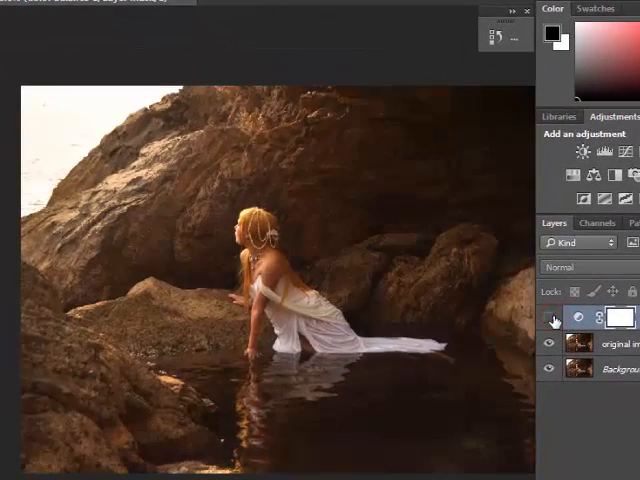
left_click(549, 318)
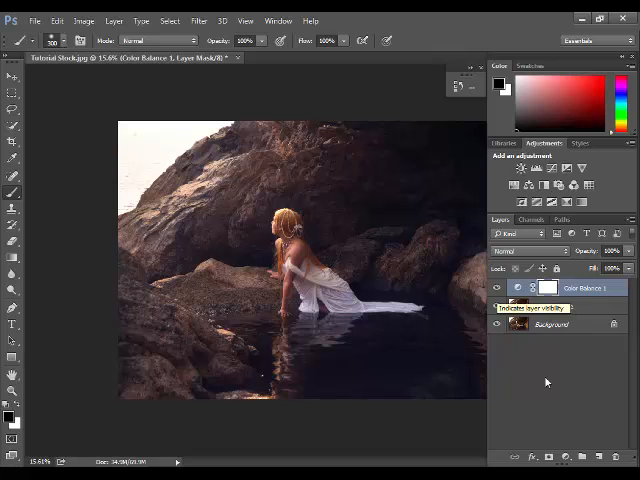
Add a Hue/Saturation adjustment layer with saturation lowered to -33
left_click(596, 456)
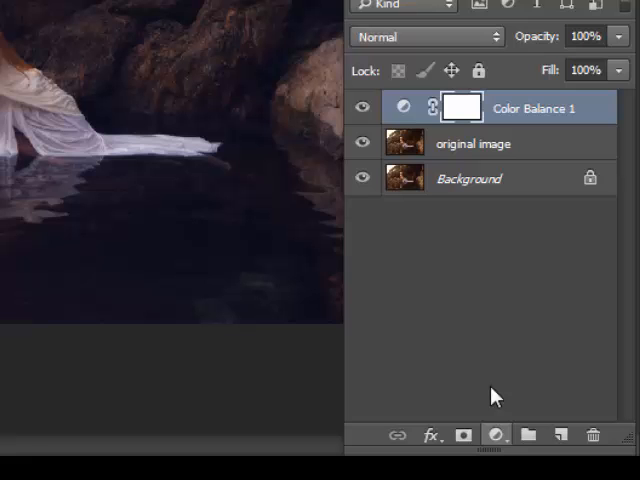
mouse_move(497, 435)
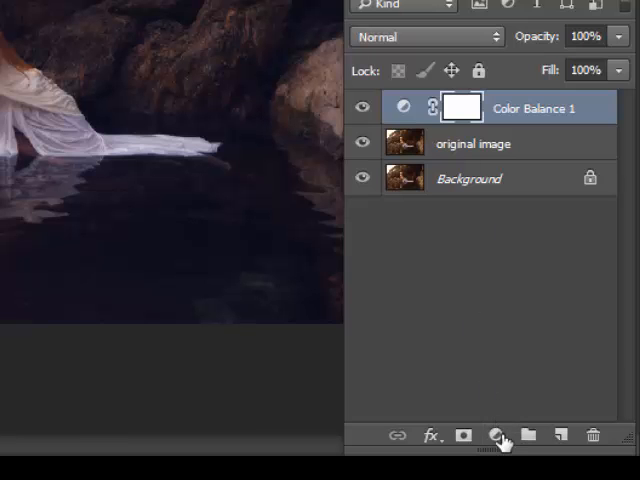
left_click(496, 435)
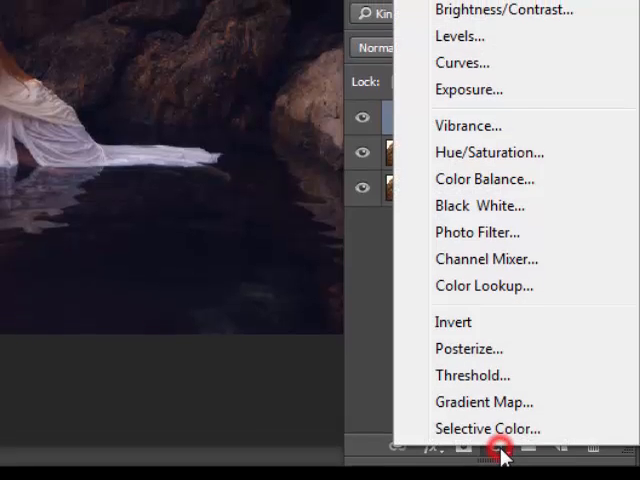
left_click(489, 152)
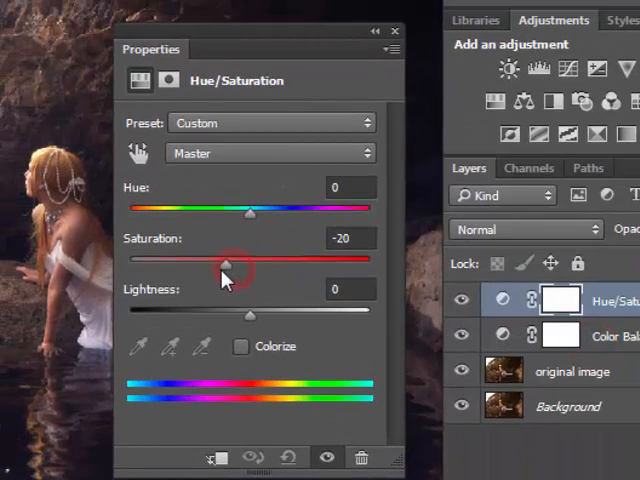
left_click_drag(225, 262, 210, 262)
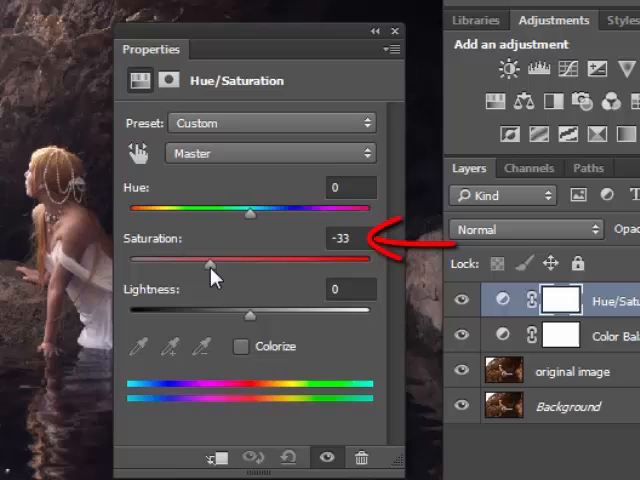
mouse_move(190, 289)
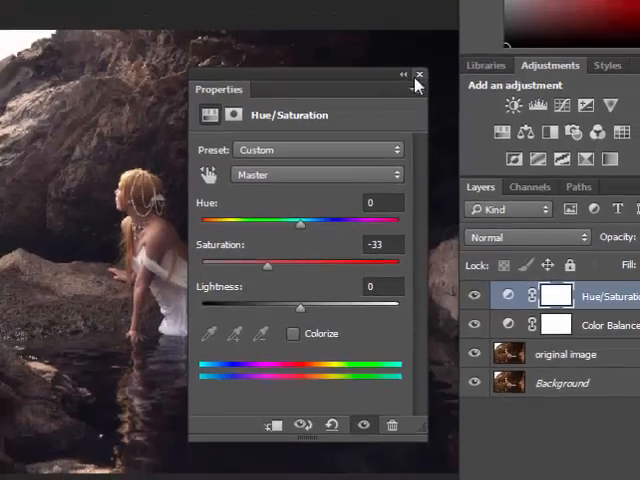
Add a Brightness/Contrast adjustment with brightness -70 and contrast 44
left_click(419, 75)
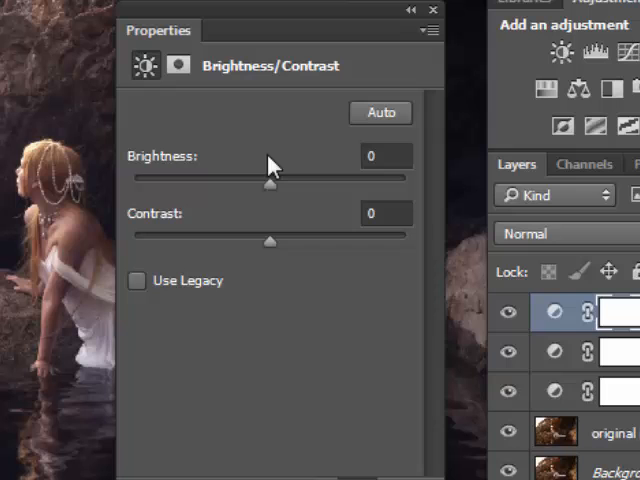
left_click_drag(270, 183, 215, 183)
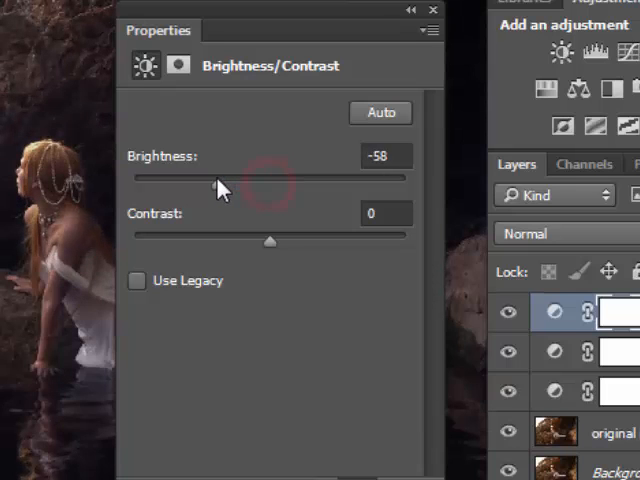
left_click_drag(220, 178, 210, 178)
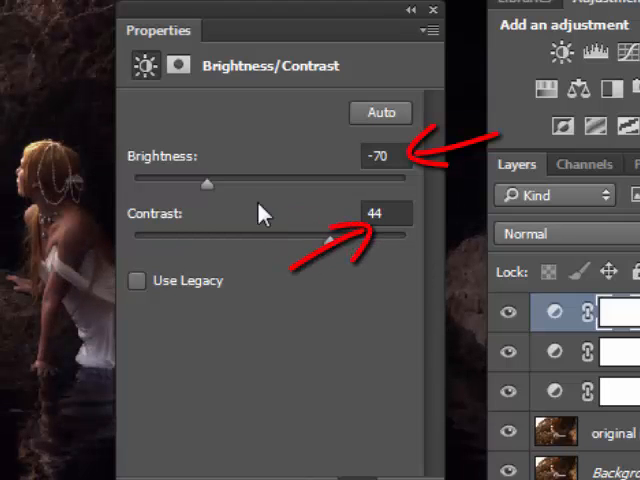
mouse_move(247, 152)
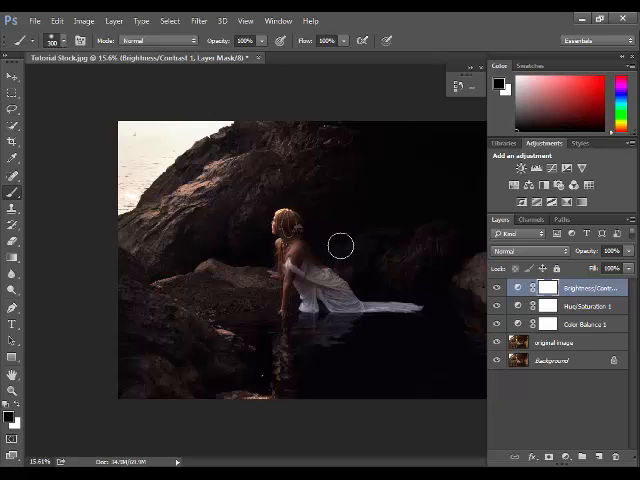
mouse_move(140, 145)
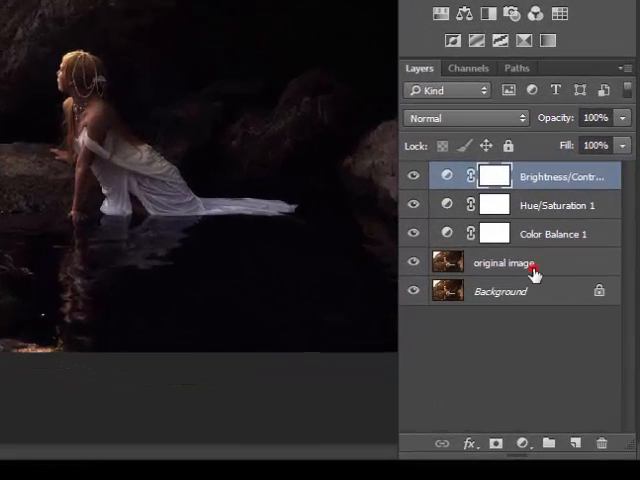
Create a new layer above 'original image' and name it 'clear areas'
left_click(505, 262)
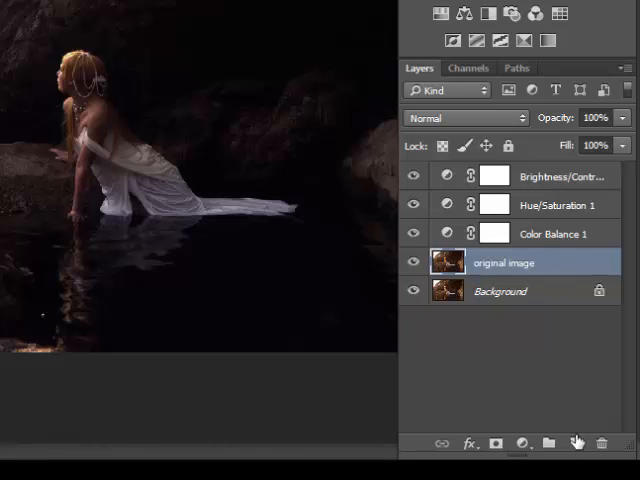
left_click(576, 442)
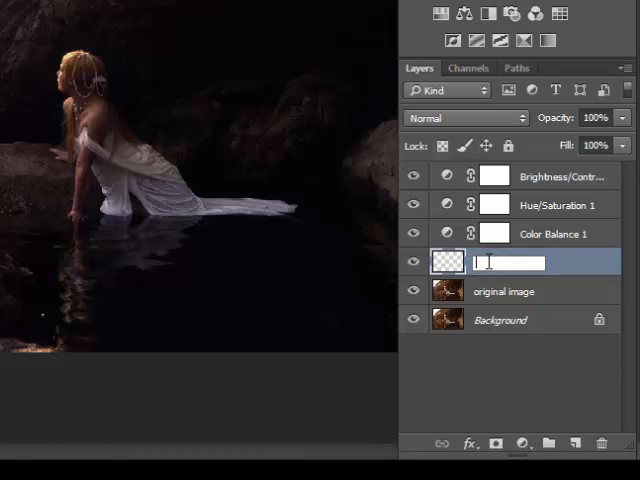
type("clear areas")
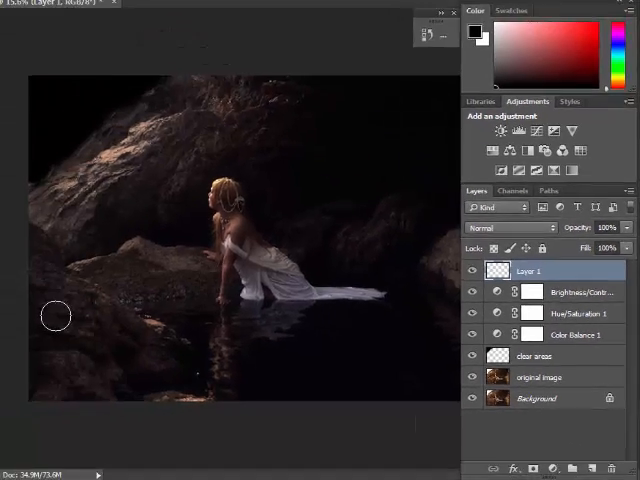
Fill the new top layer with the foreground colour using Alt+Delete
key("alt+Delete")
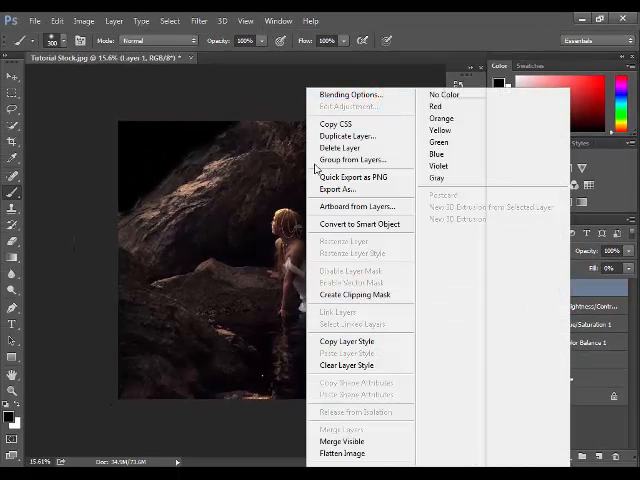
Give Layer 1 a reversed radial Gradient Overlay in Hard Light, 50% opacity, 109% scale
left_click(350, 94)
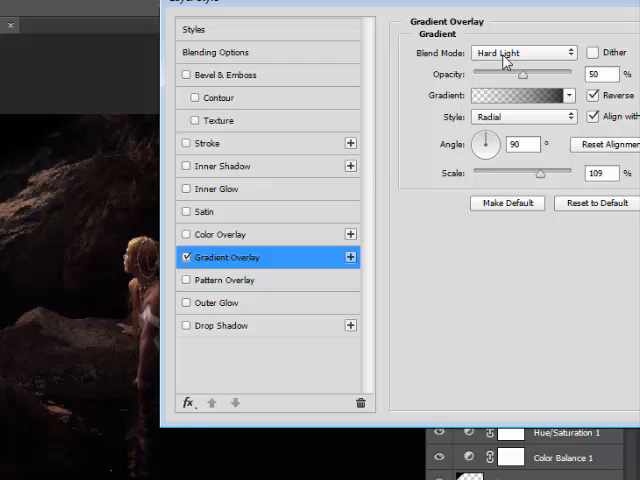
left_click(521, 52)
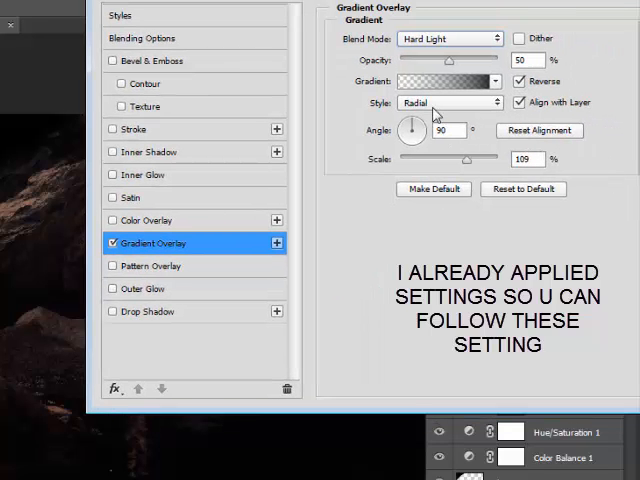
left_click(448, 102)
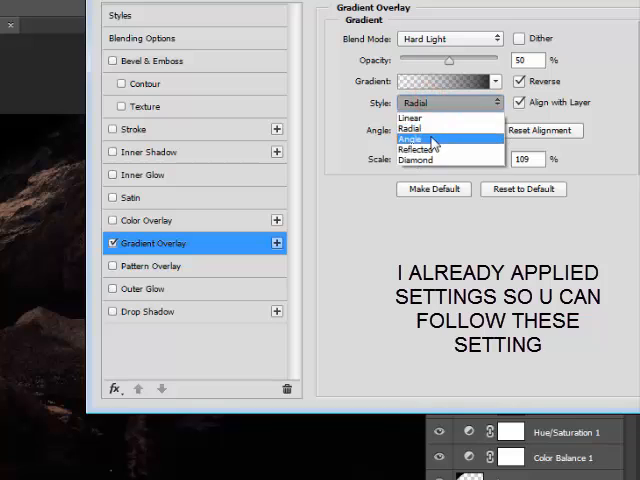
left_click(414, 137)
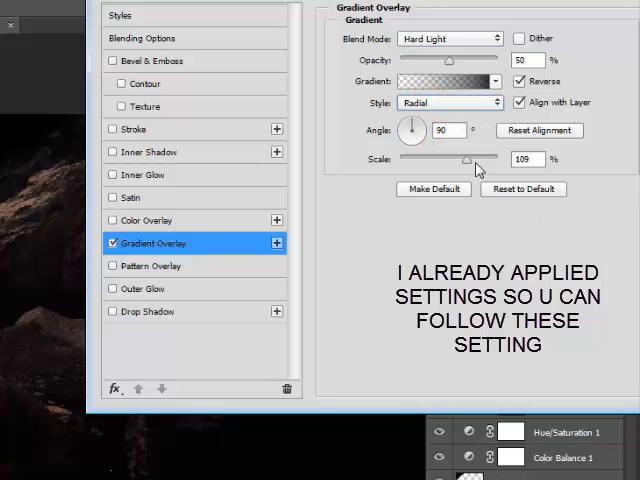
mouse_move(470, 159)
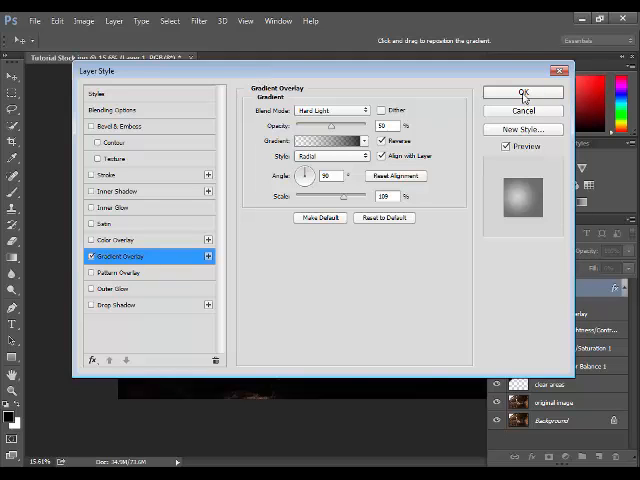
left_click(523, 92)
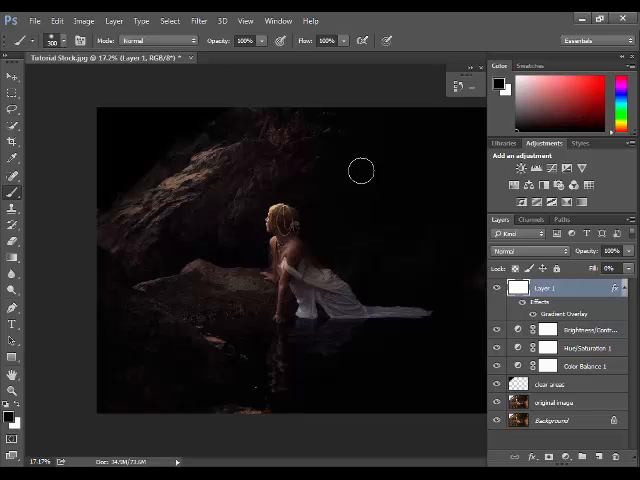
mouse_move(359, 221)
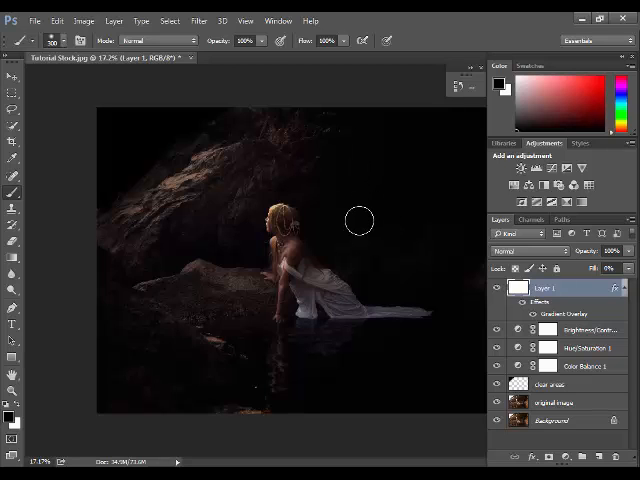
mouse_move(285, 117)
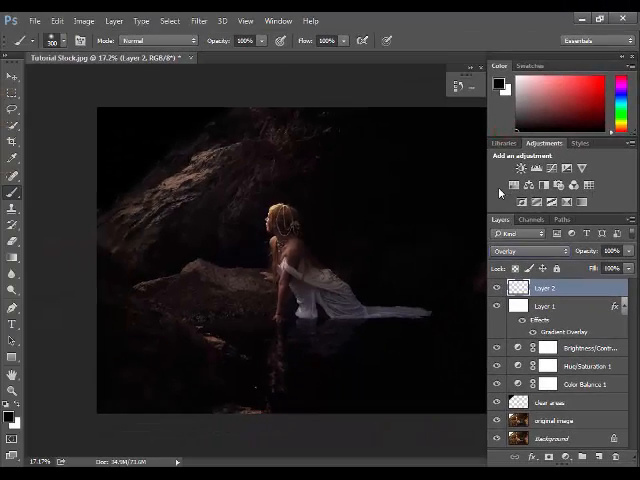
mouse_move(221, 59)
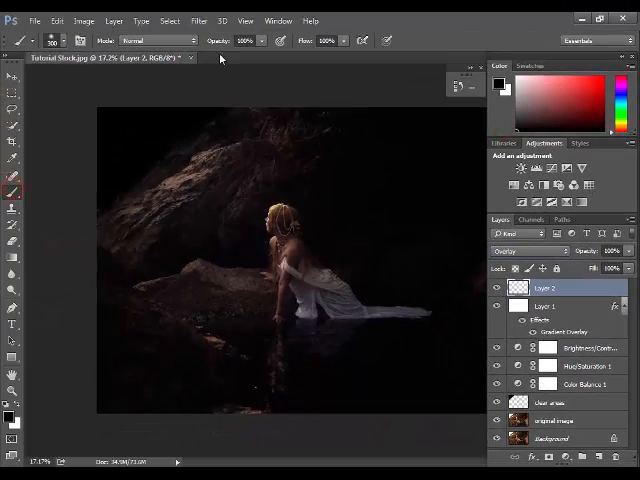